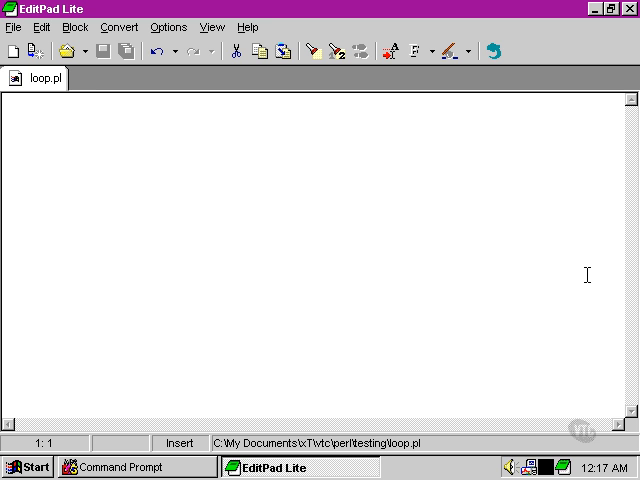
Enter a trial line 'Here is x' in the empty loop.pl and erase it again
click(8, 100)
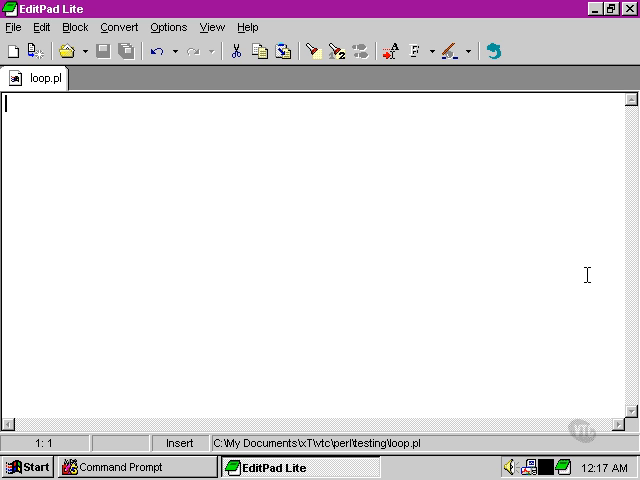
text(Here is x times y:)
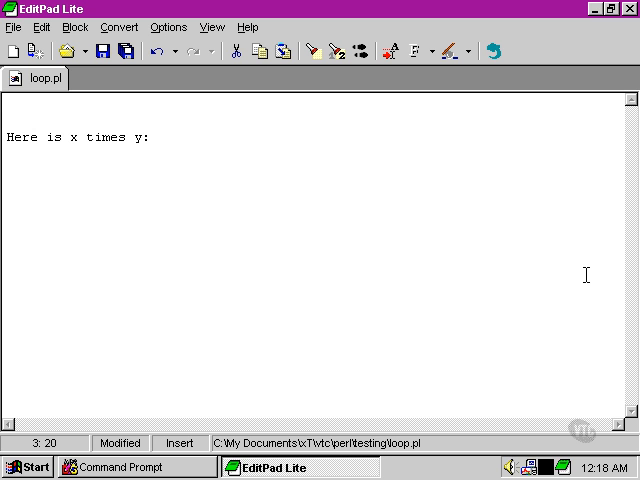
text(x * y)
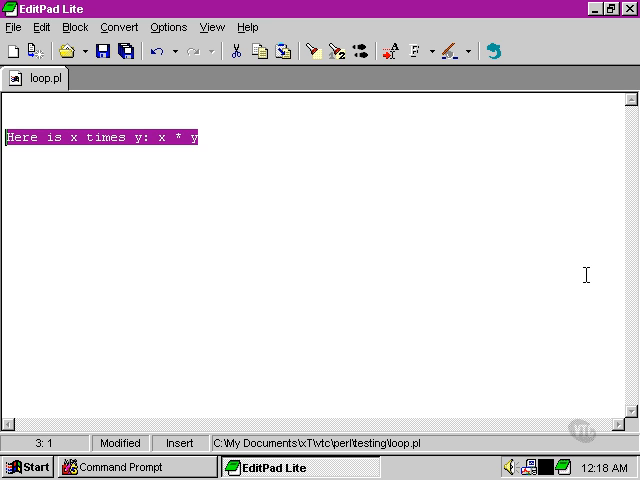
key(Delete)
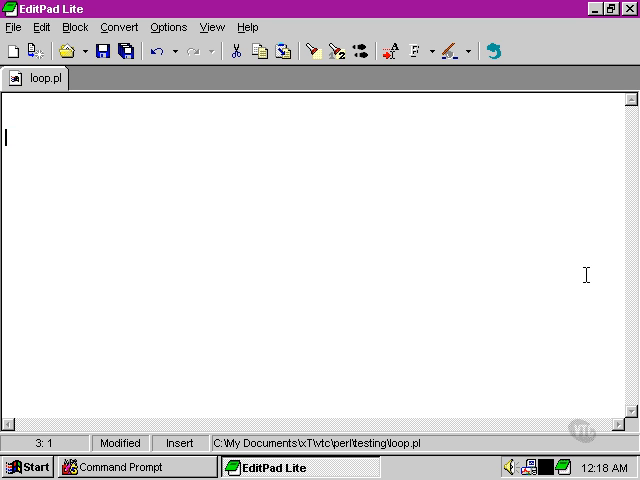
Write the outer loop header 'for ($i = 1; $i < 6; $i++)'
text(for ($i)
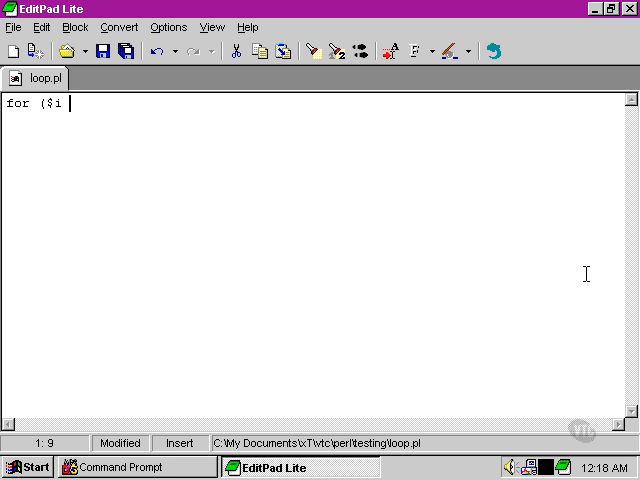
text(=)
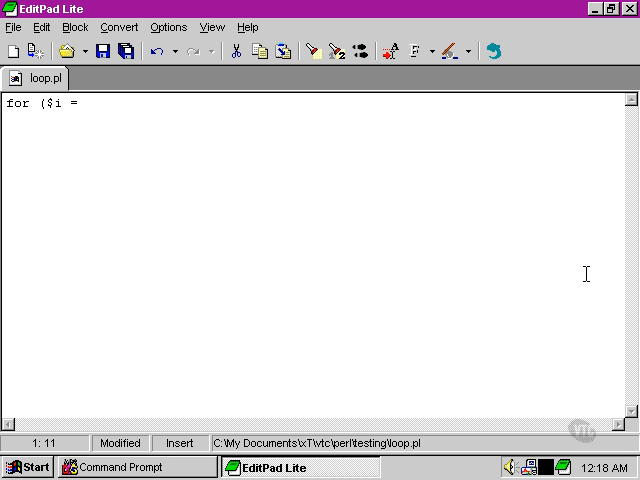
text(1; $i)
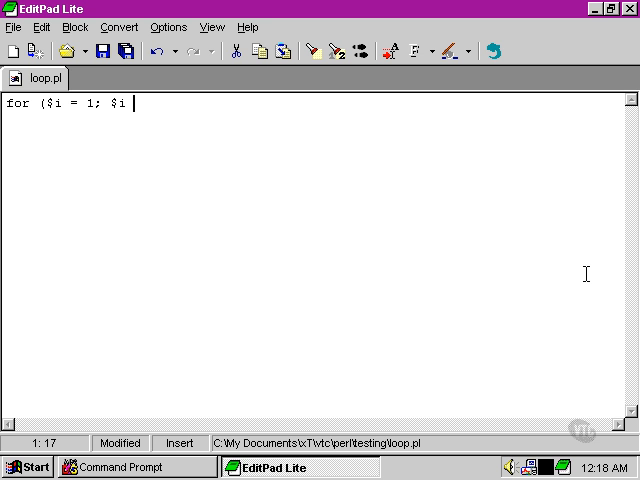
text(<)
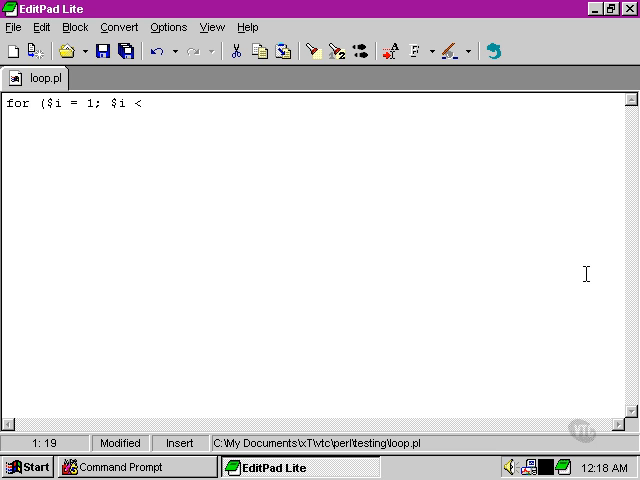
text(6)
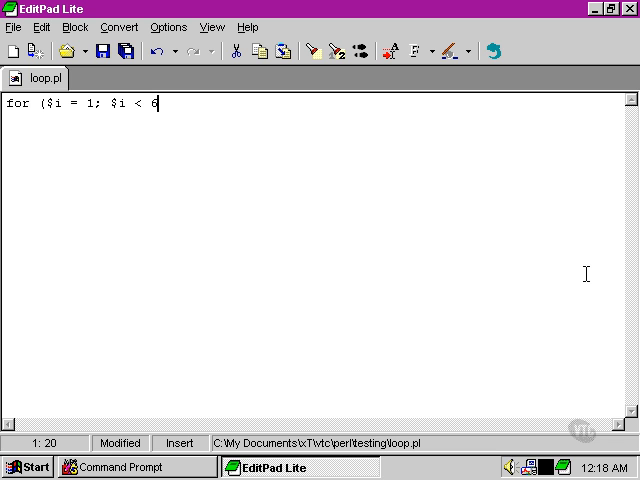
text(;)
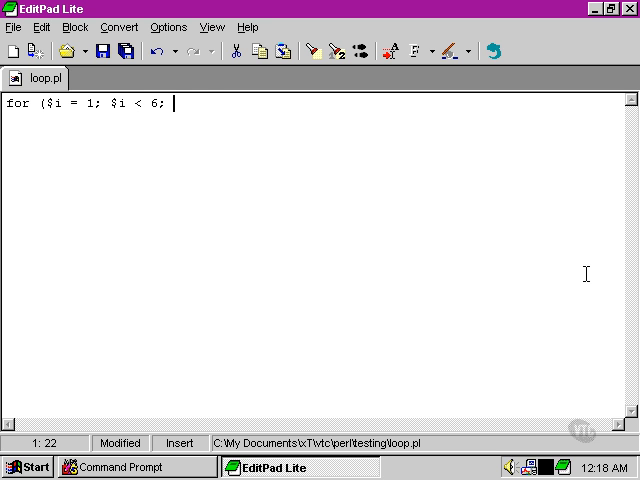
text($i++)
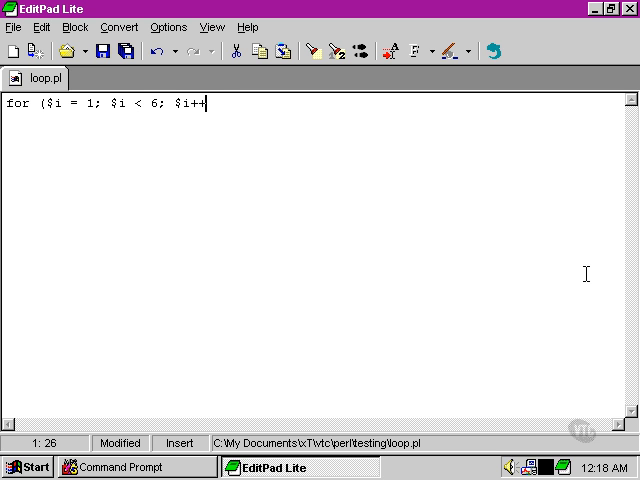
text())
text({)
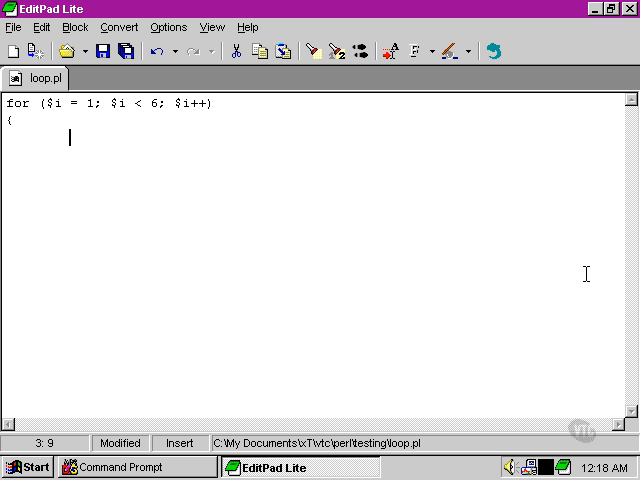
Write the nested inner loop header 'for ($k = 1; $k < 6; $k++)' inside the outer block
text(for ($)
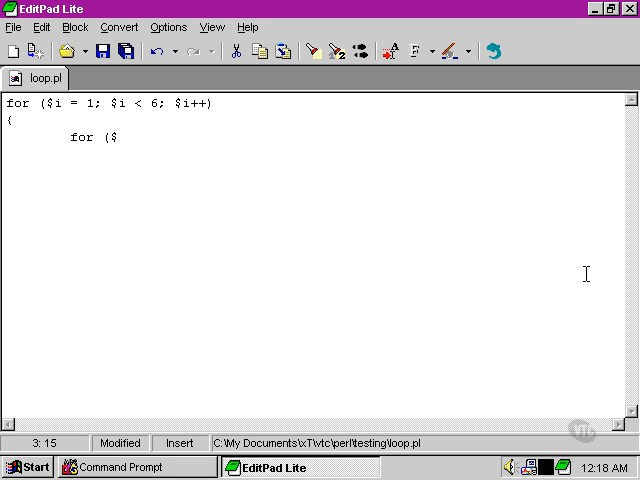
text(k)
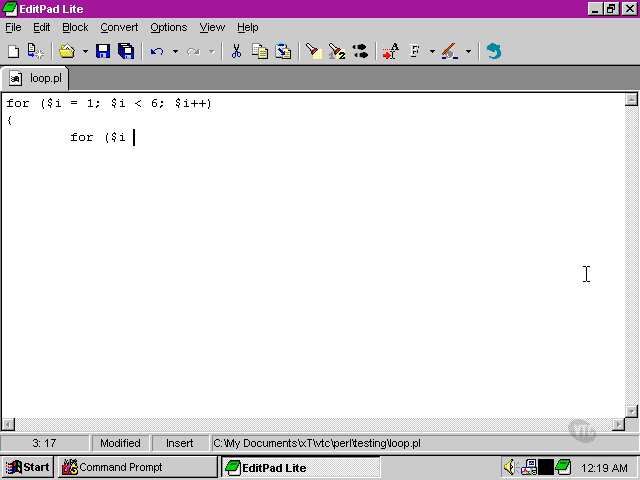
text(= 1;)
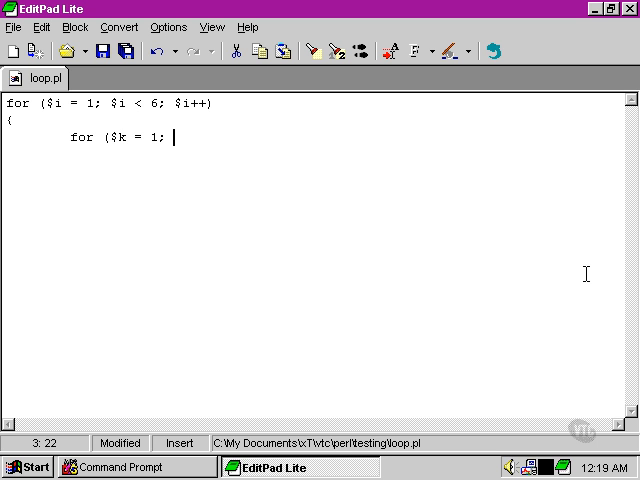
text($k <)
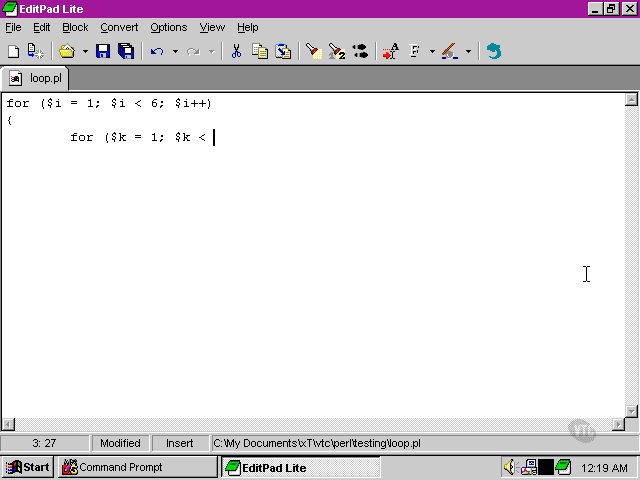
text(6; $k++))
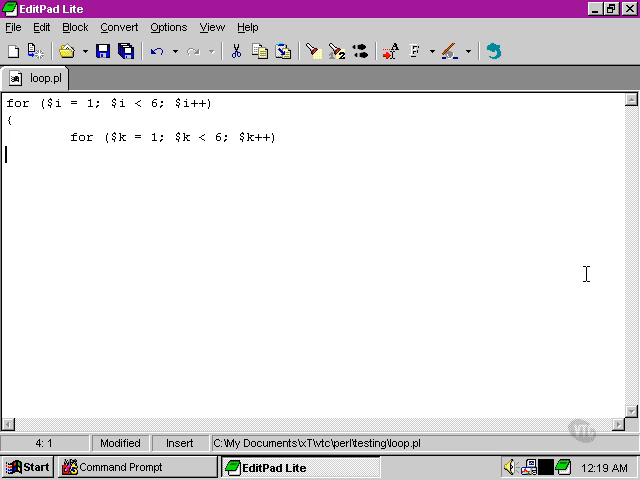
text(()
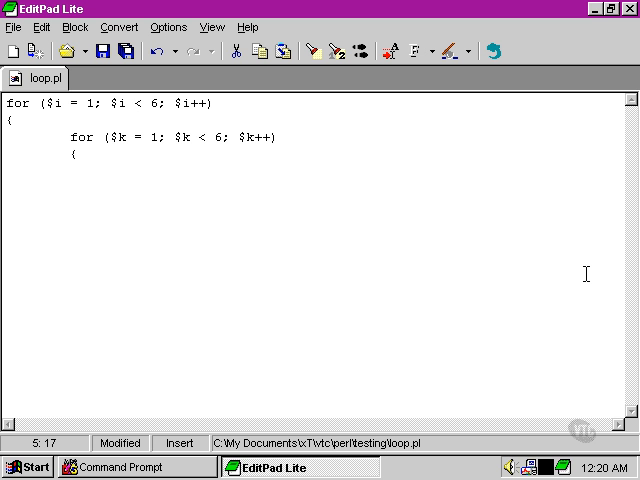
Add 'print "$i multiplied by $k makes " . $i * $k . "\n";' and close the loop with a brace
text(print ")
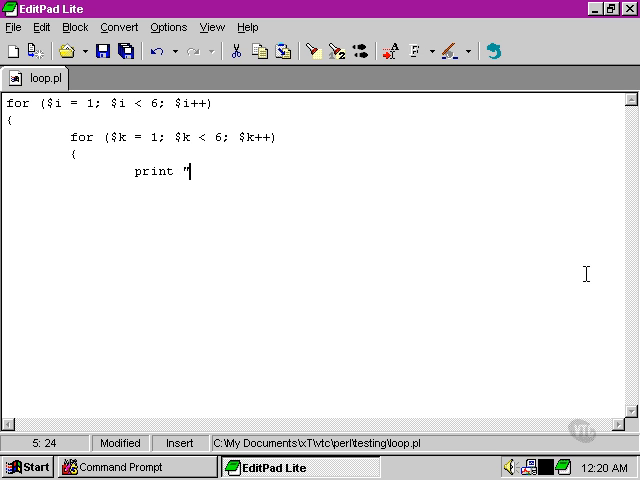
text($)
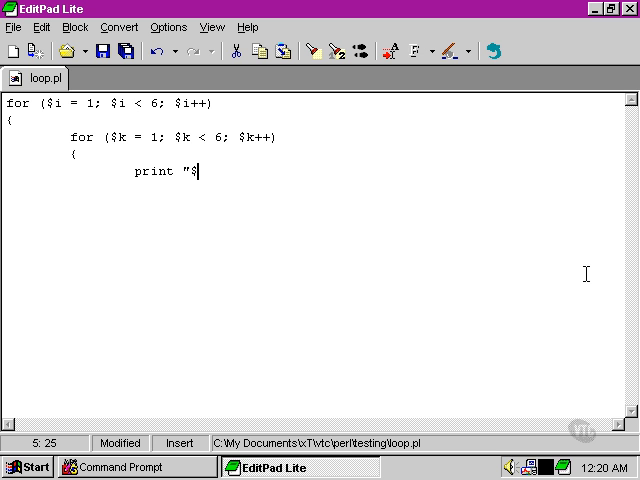
text(i multiplied b)
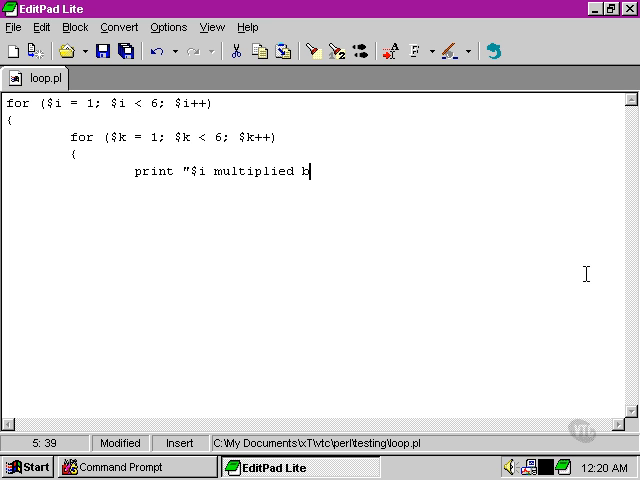
text(y $k makes)
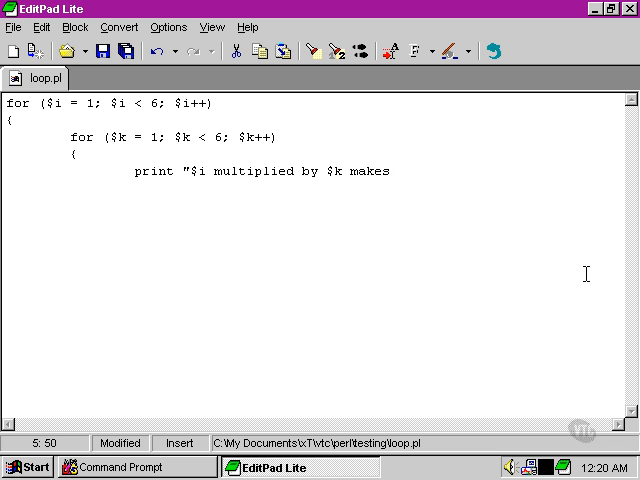
text(" . $i)
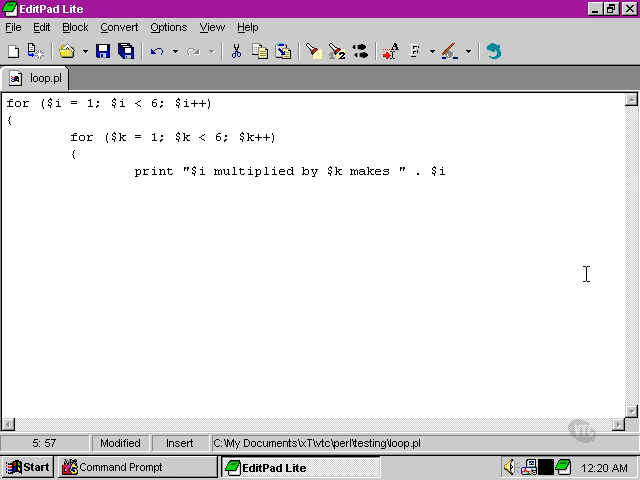
text(* $k)
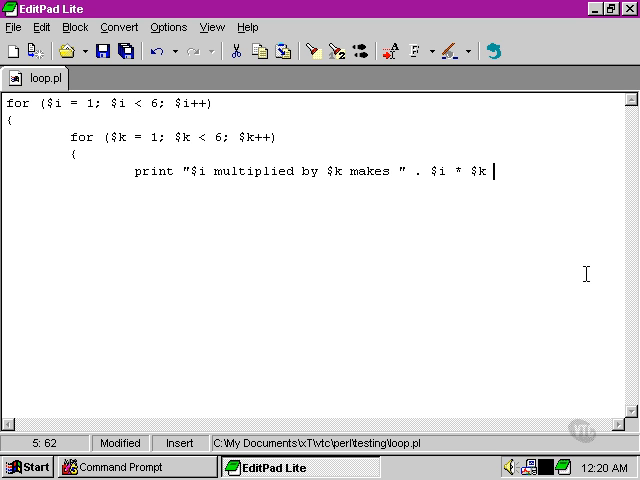
text(. ")
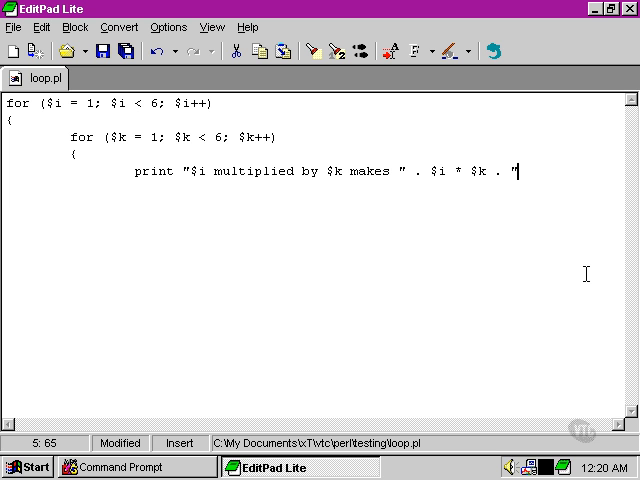
text(\n";)
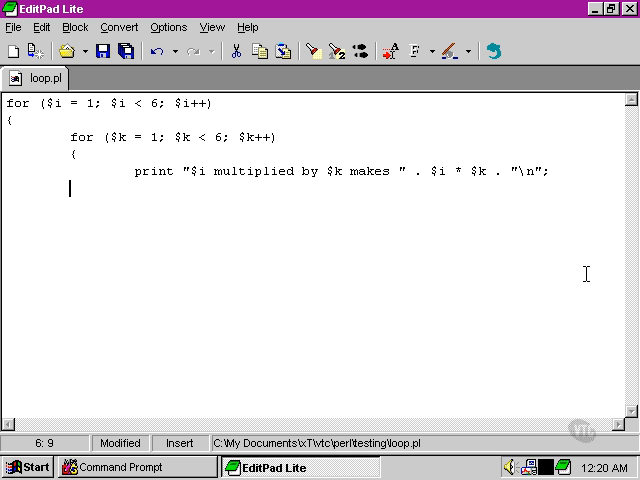
text(})
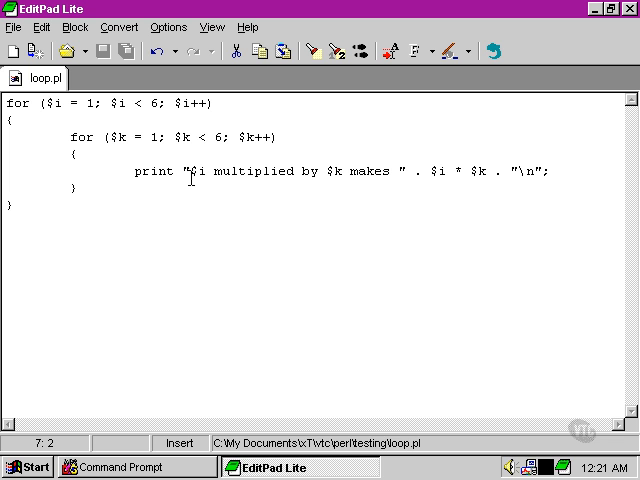
double_click(192, 172)
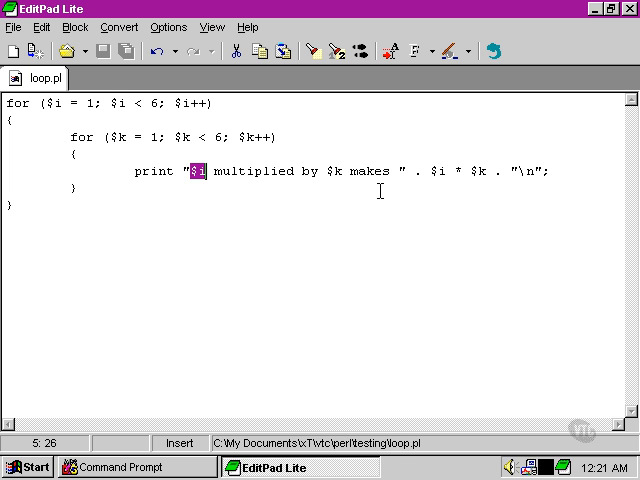
double_click(336, 170)
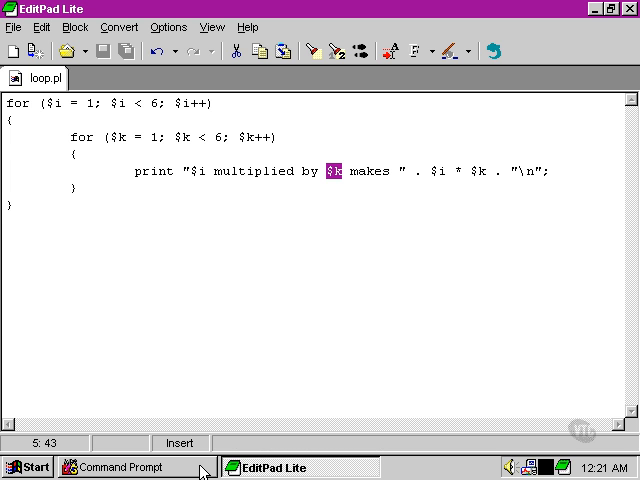
Switch to the Command Prompt window to run perl loop.pl
click(130, 468)
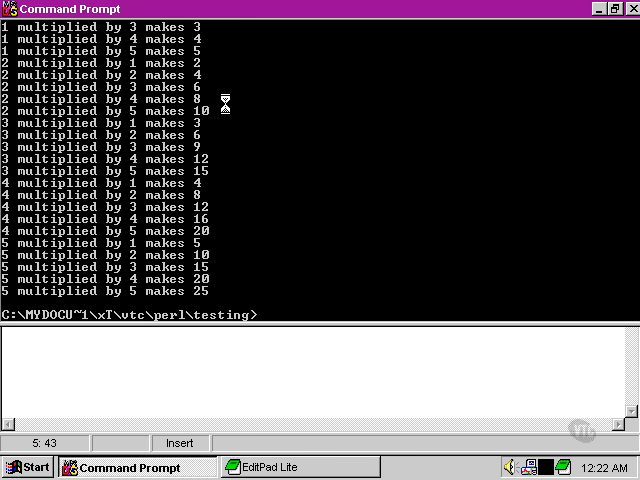
mouse_move(228, 118)
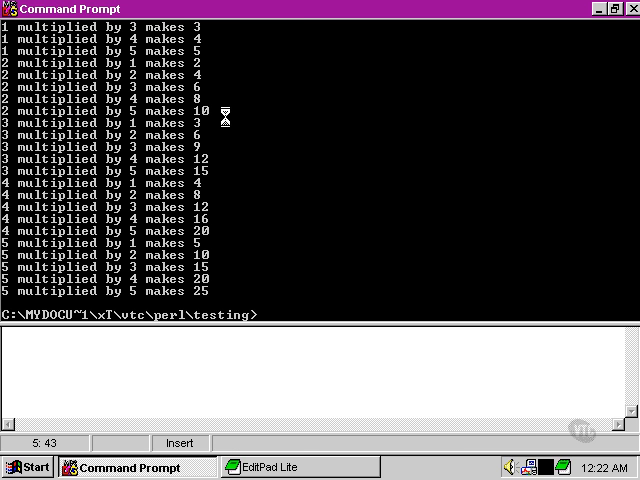